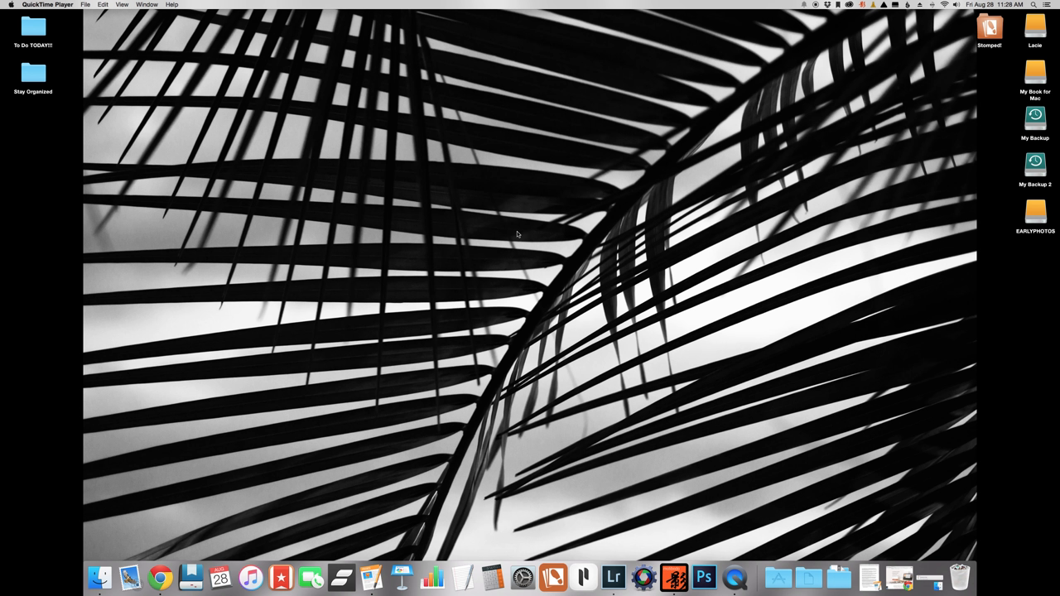
mouse_move(1034, 252)
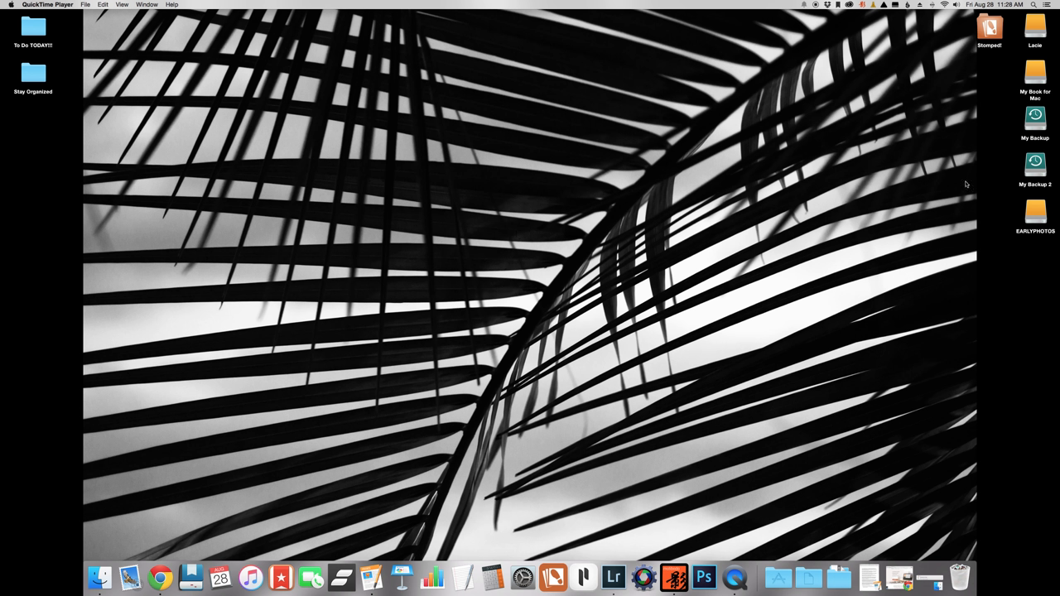
mouse_move(961, 177)
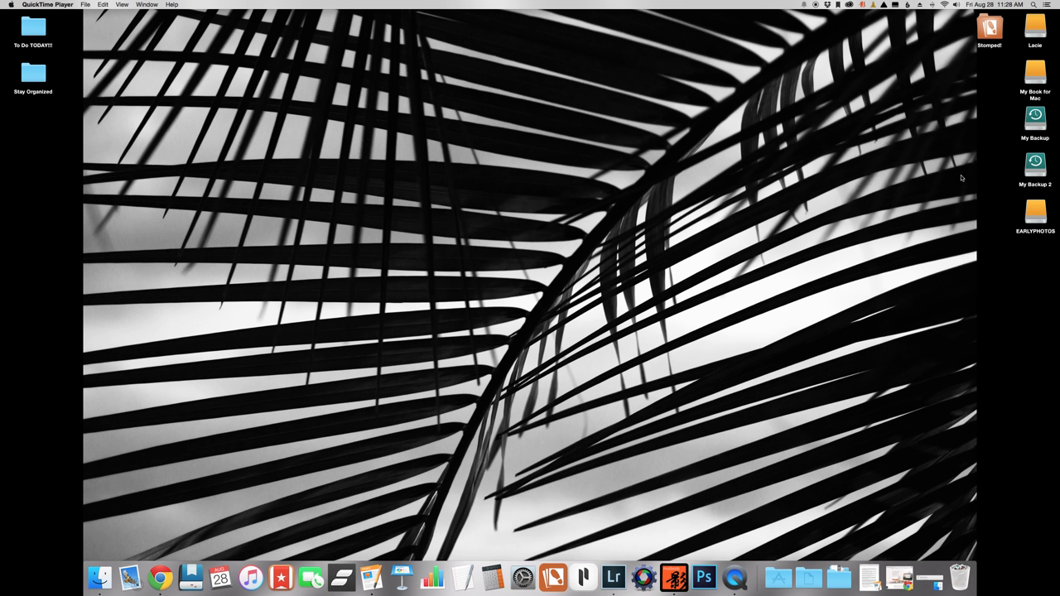
mouse_move(1017, 63)
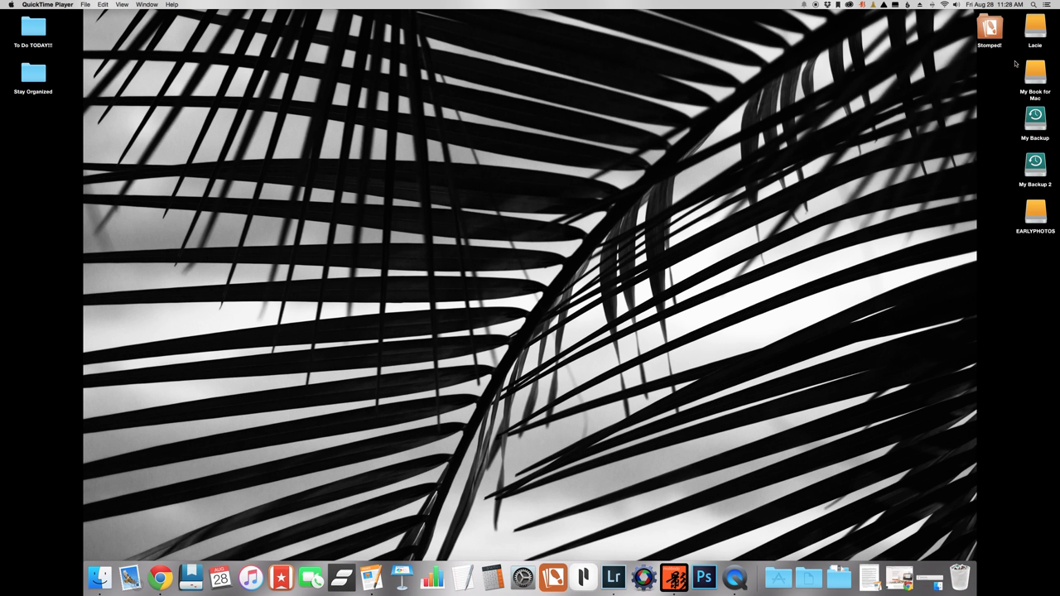
mouse_move(1042, 31)
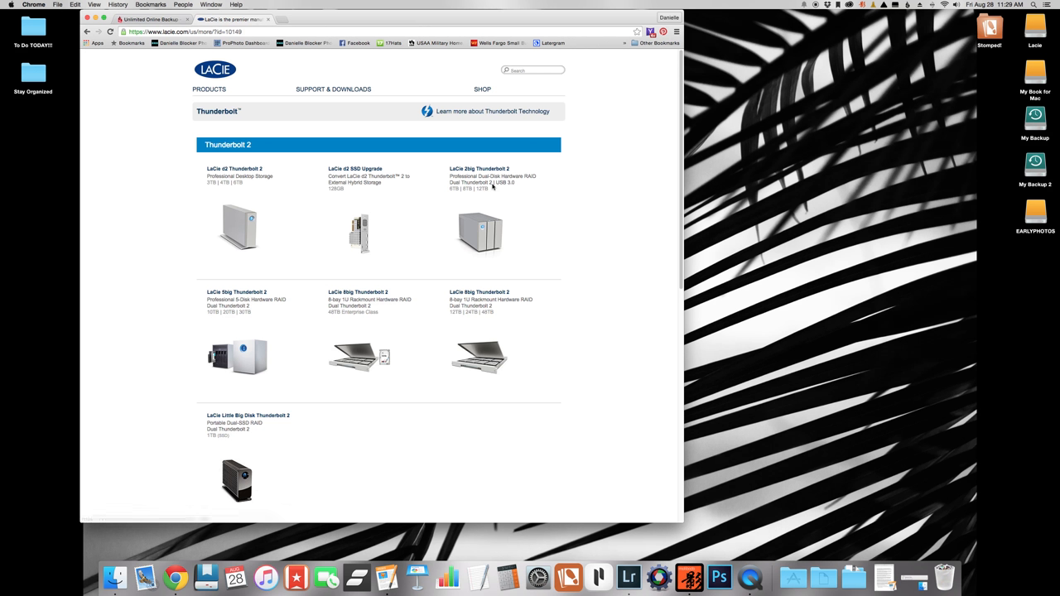
mouse_move(1047, 28)
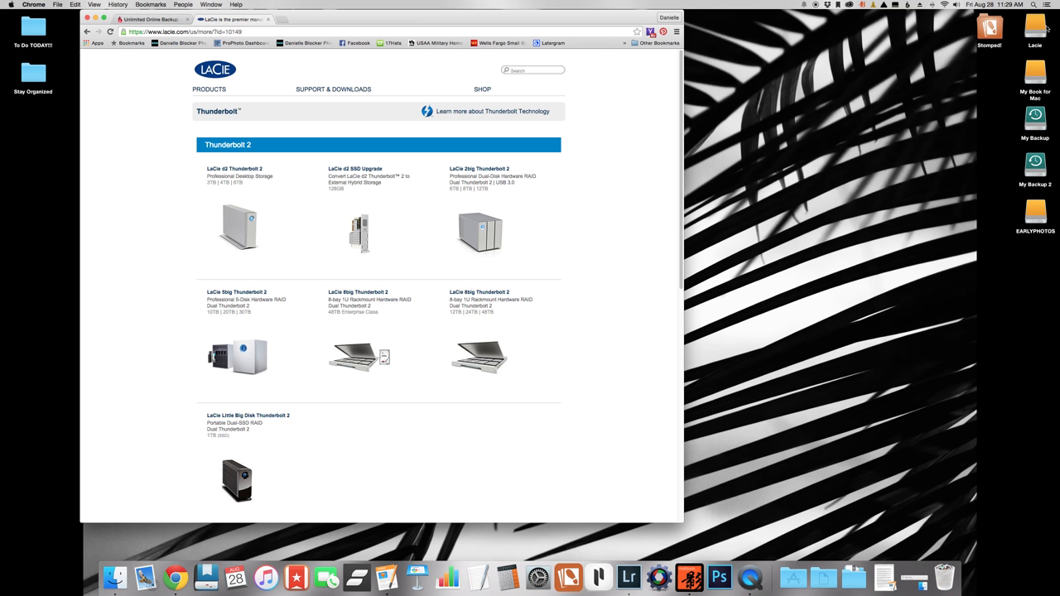
mouse_move(500, 196)
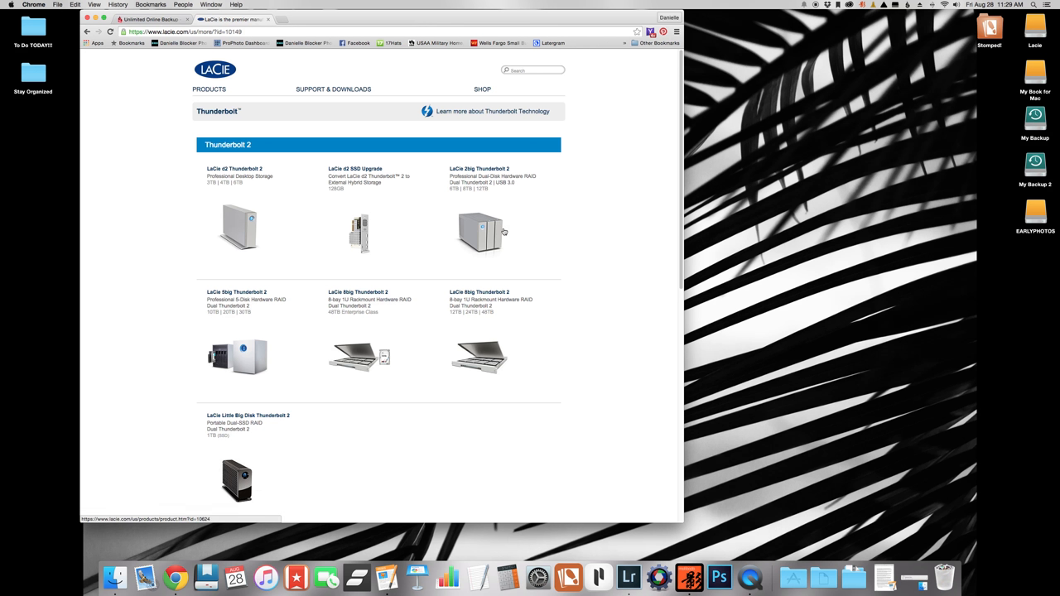
mouse_move(564, 241)
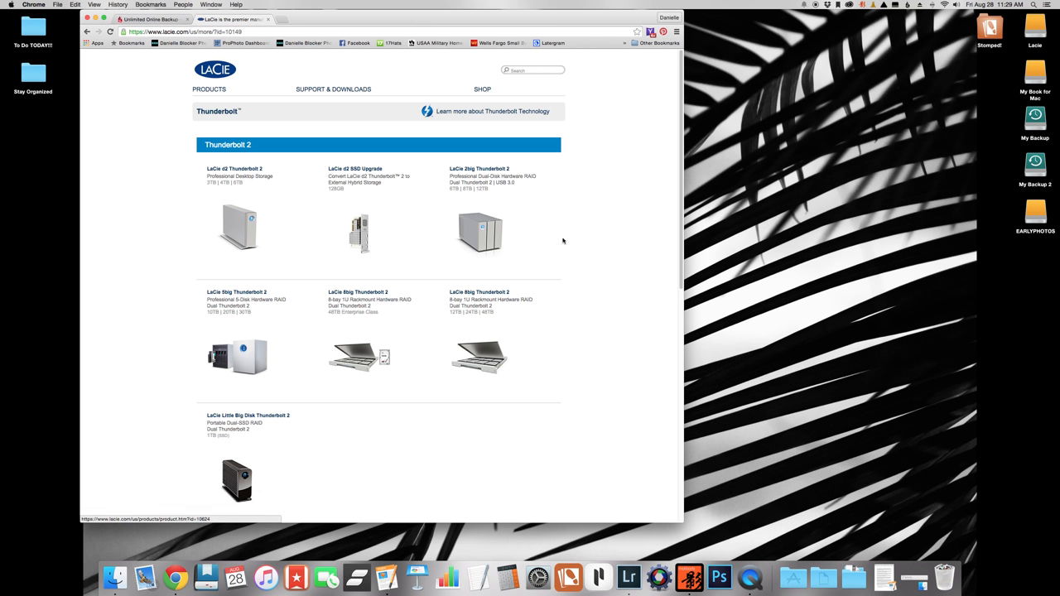
mouse_move(477, 212)
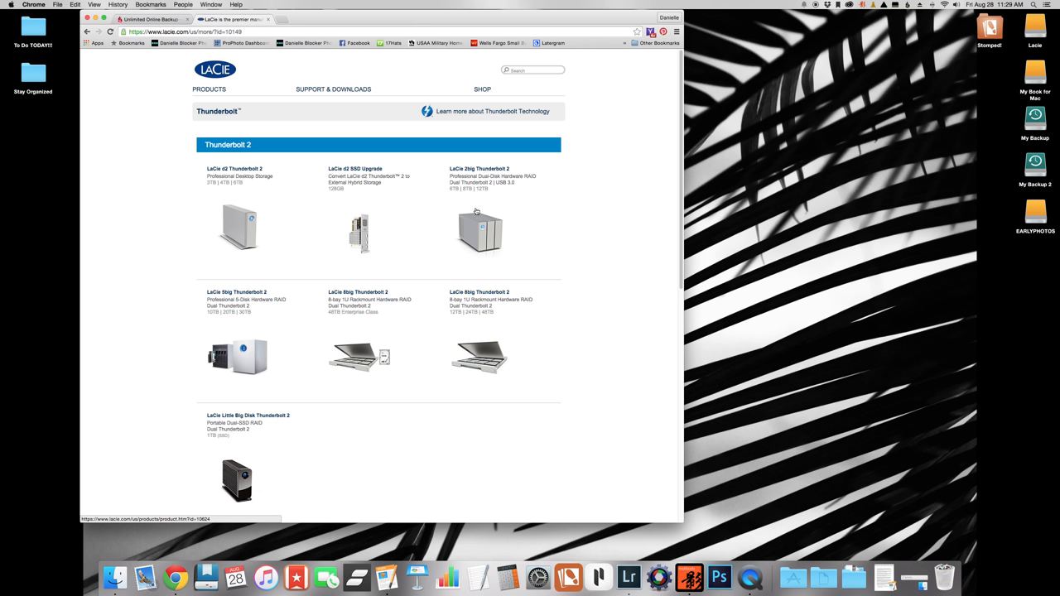
mouse_move(489, 234)
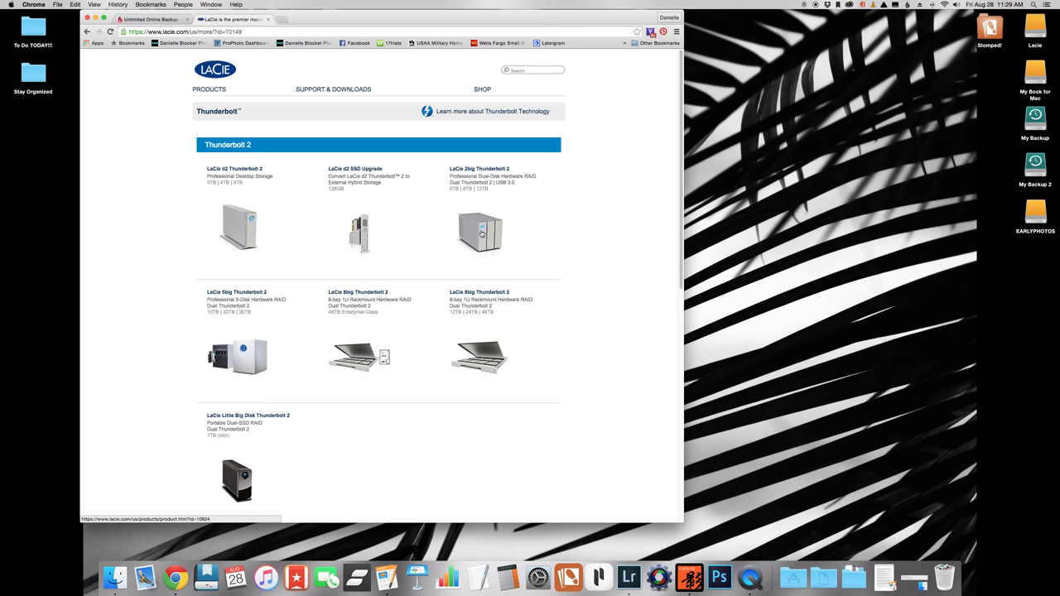
mouse_move(487, 239)
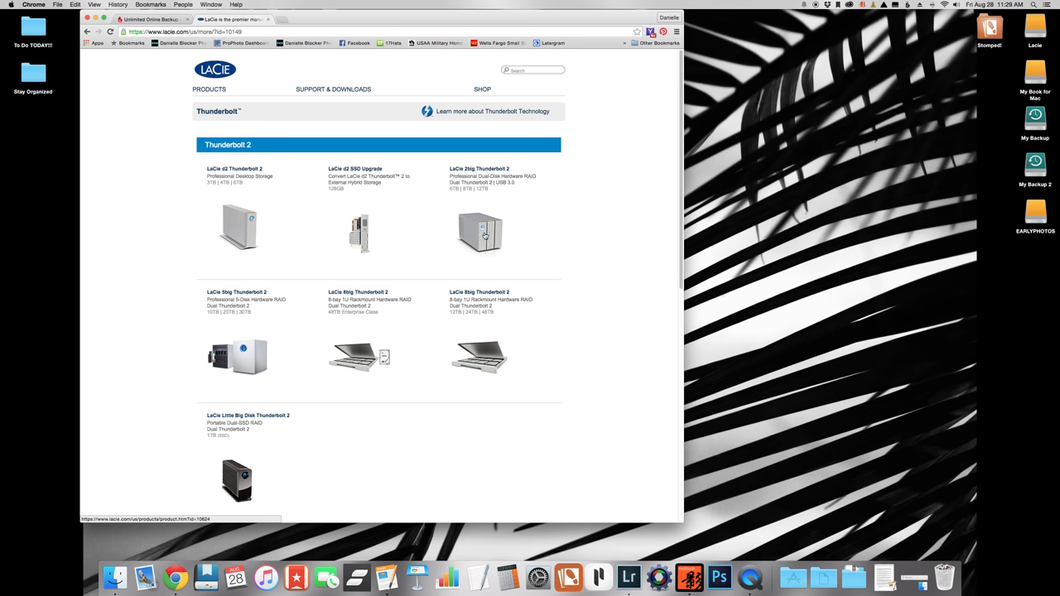
mouse_move(302, 356)
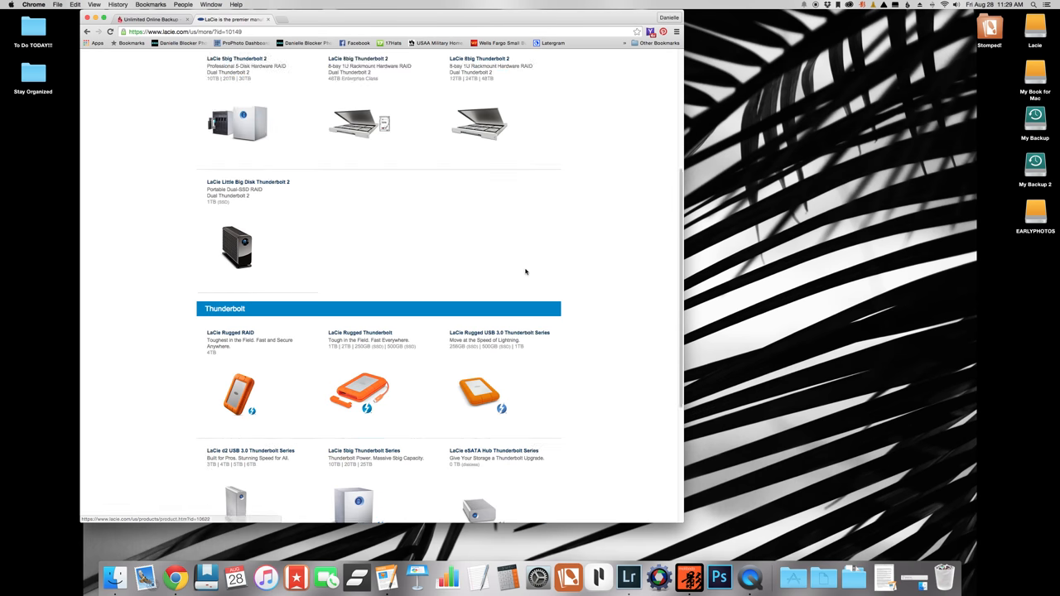
scroll(down, 3)
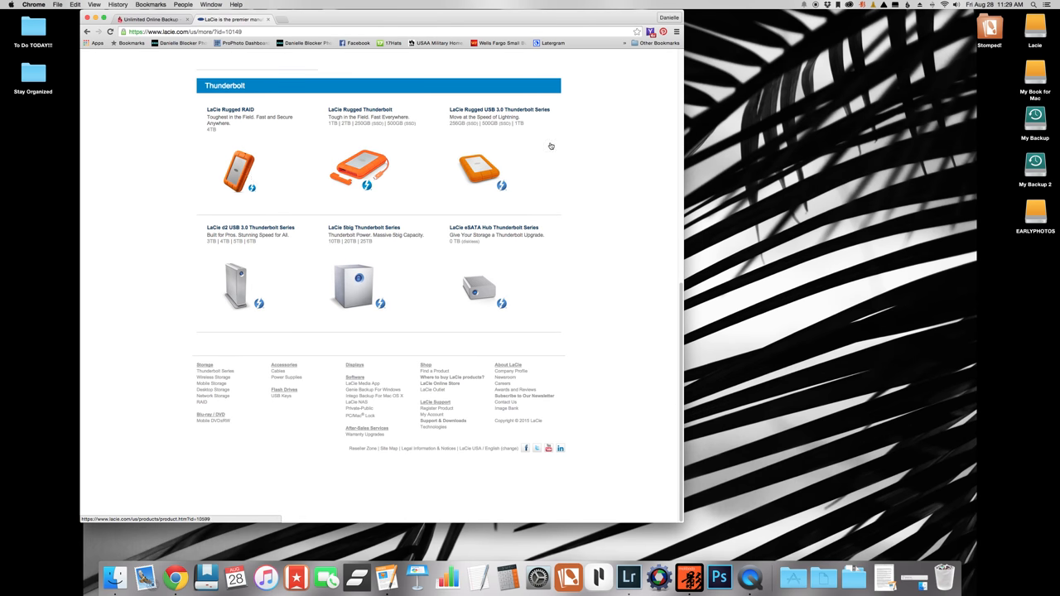
mouse_move(521, 182)
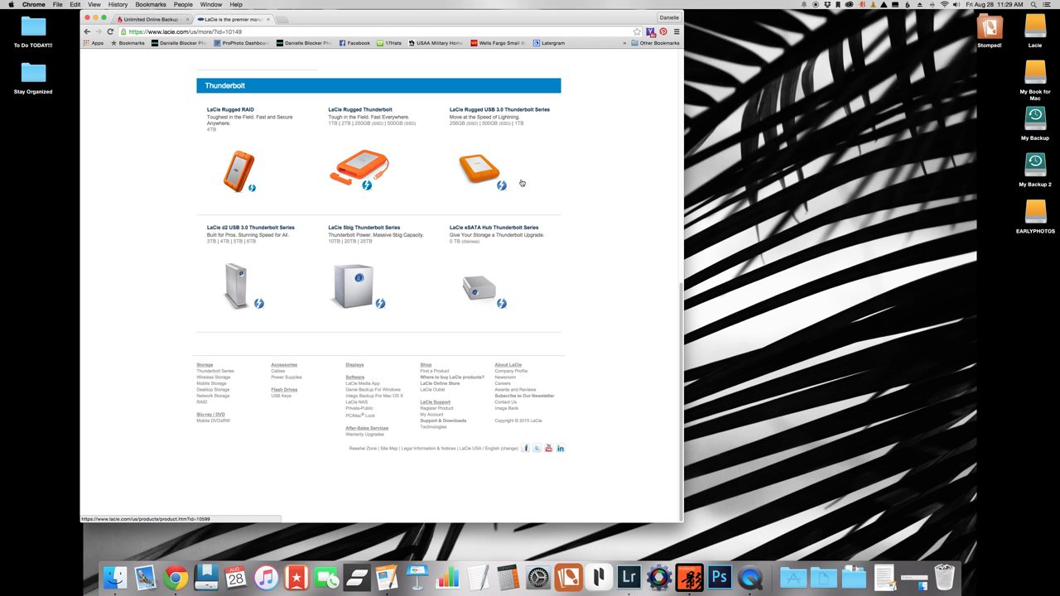
mouse_move(524, 150)
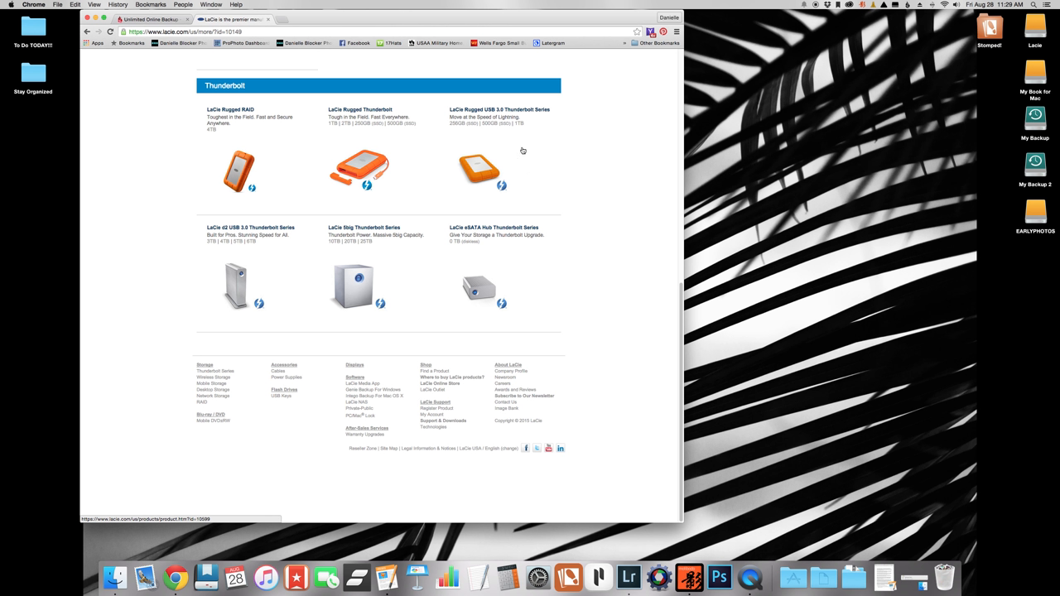
mouse_move(474, 156)
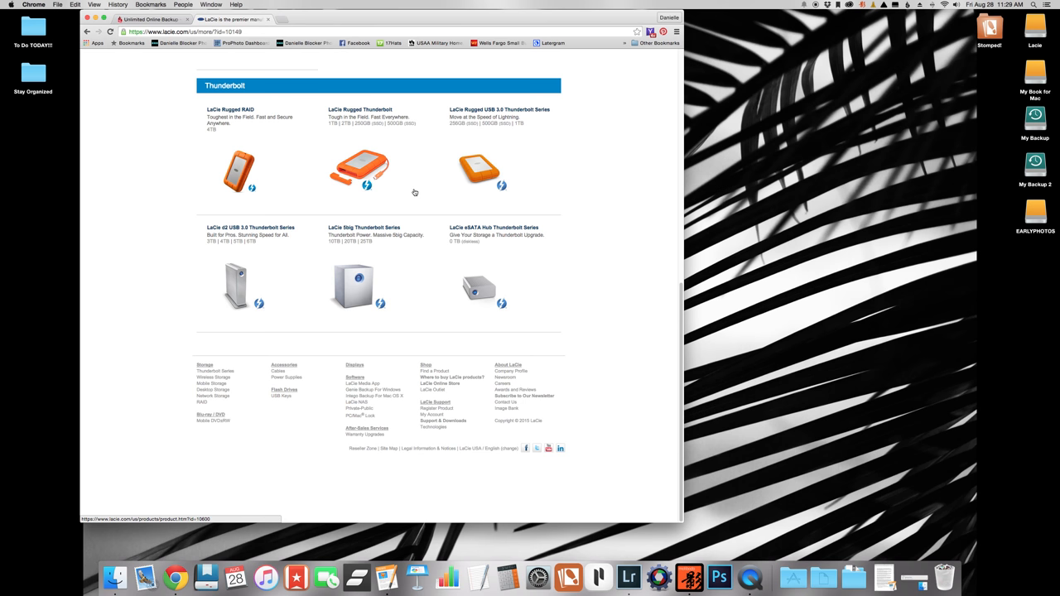
mouse_move(478, 53)
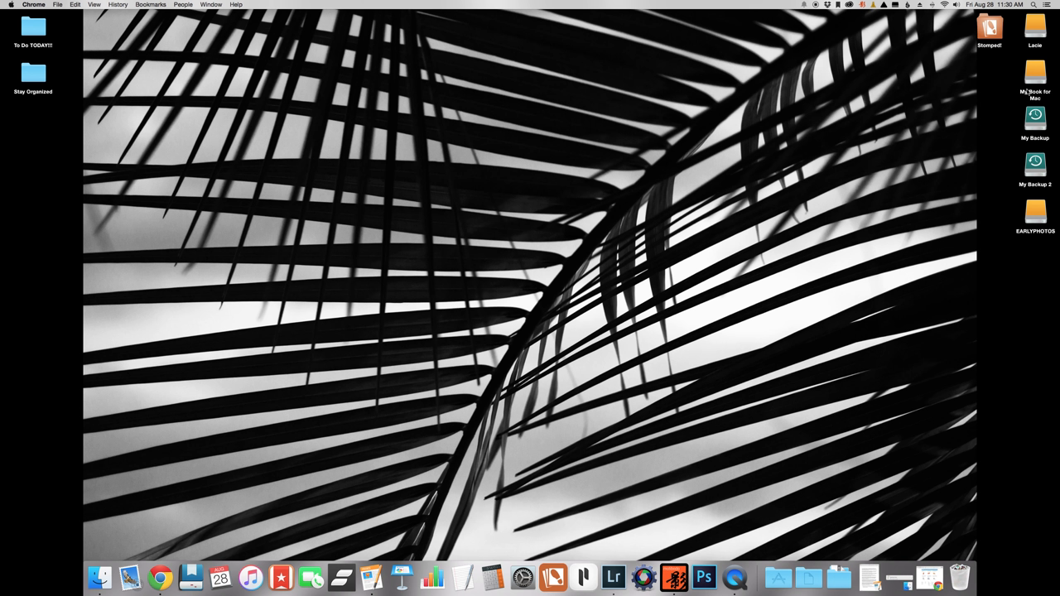
mouse_move(1027, 93)
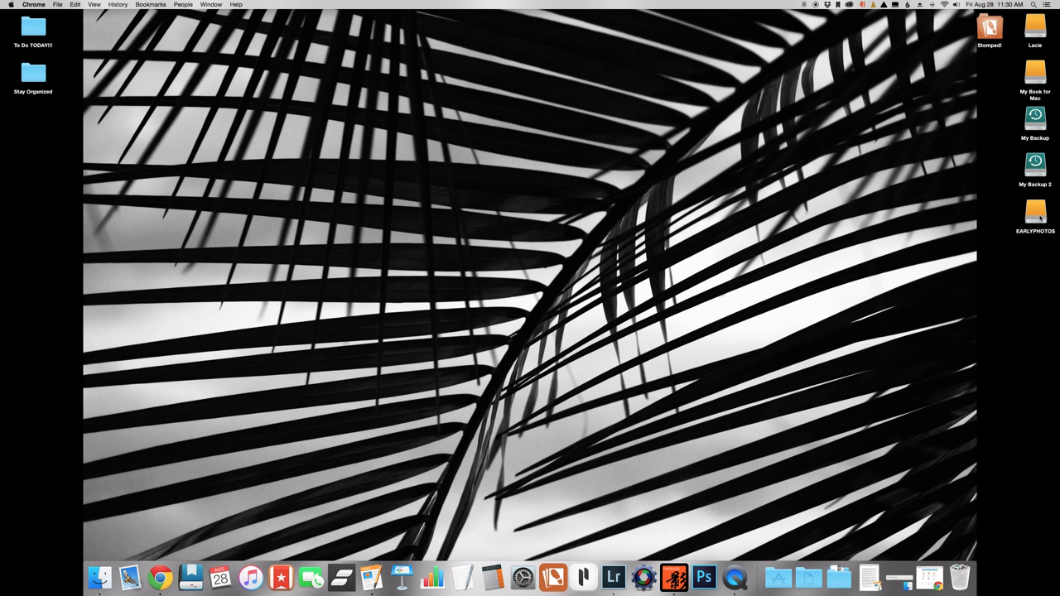
mouse_move(1037, 241)
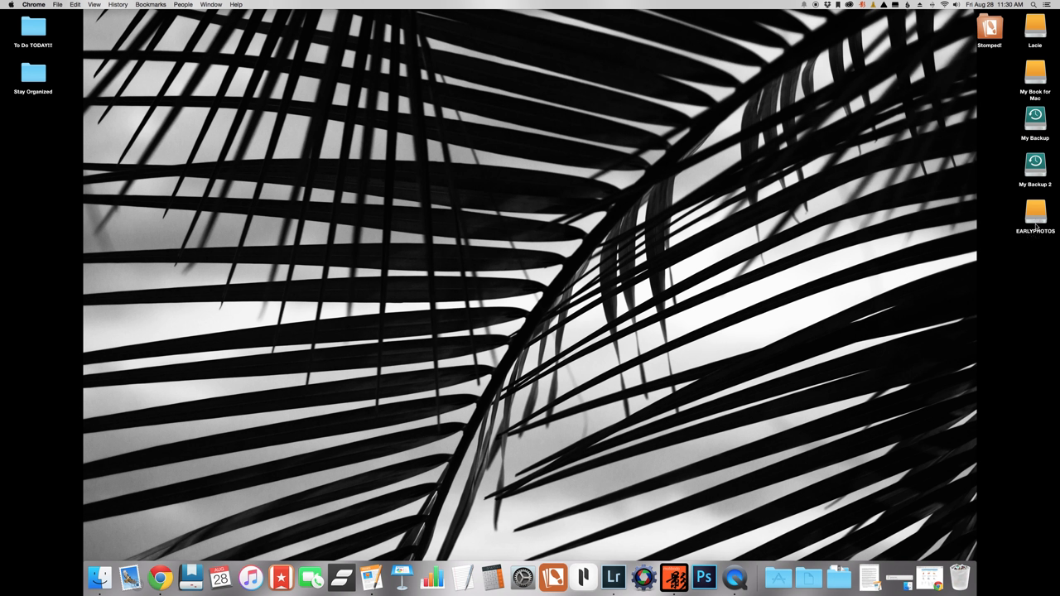
mouse_move(1047, 248)
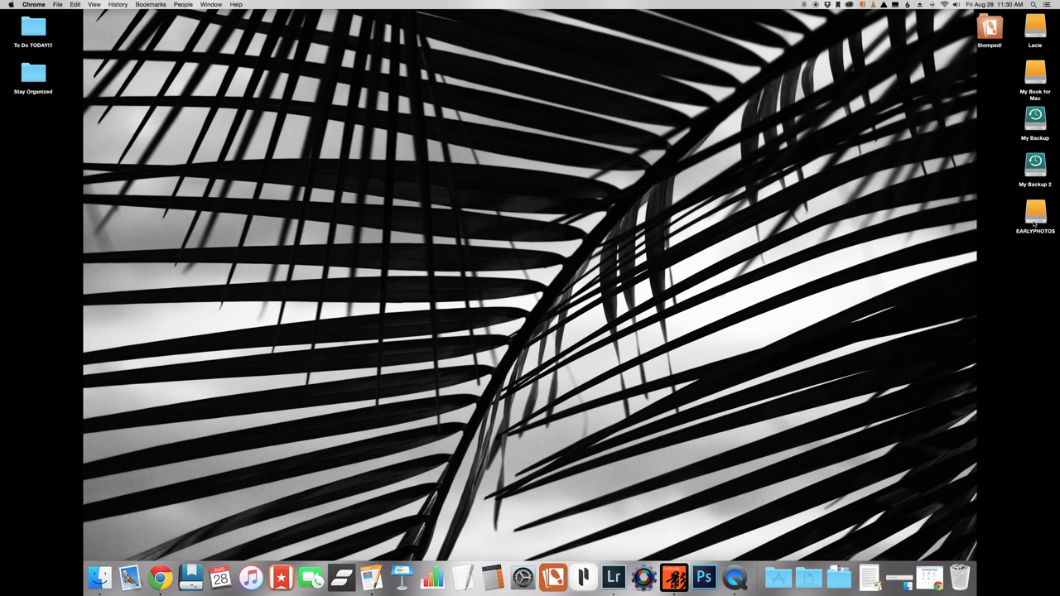
mouse_move(1021, 176)
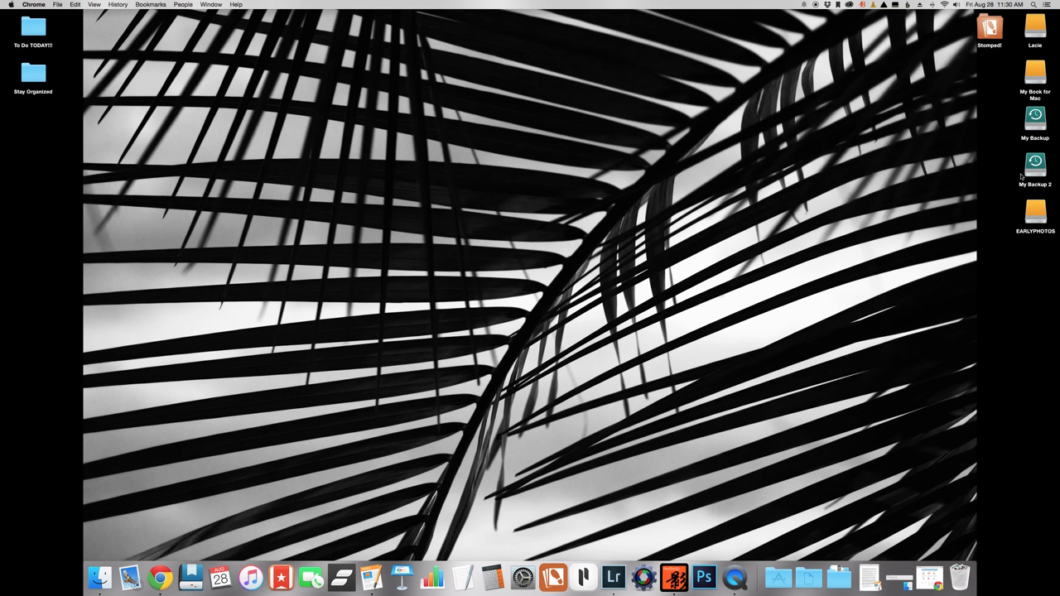
mouse_move(1020, 175)
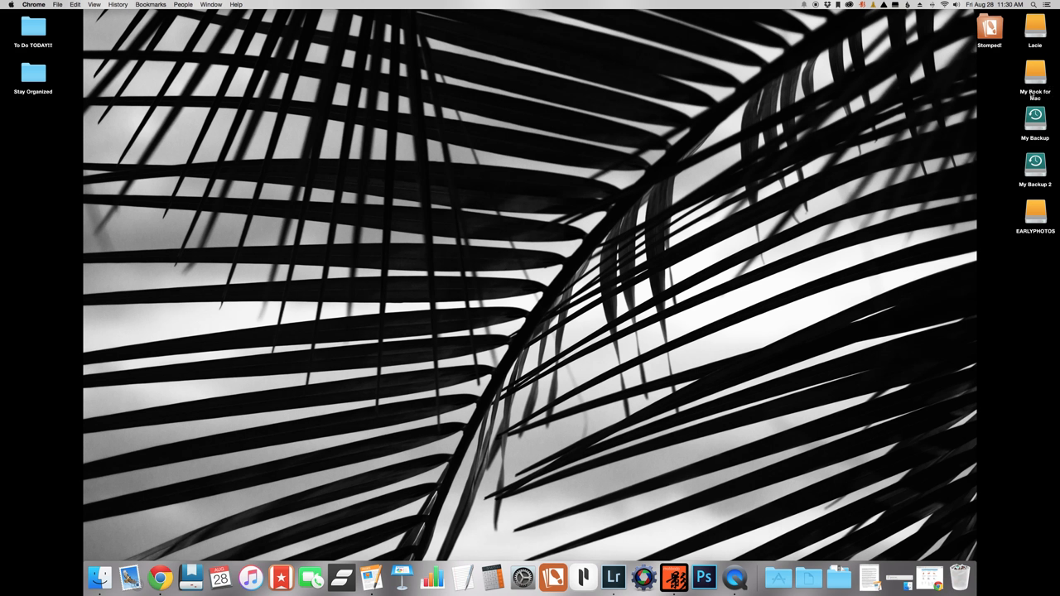
mouse_move(970, 125)
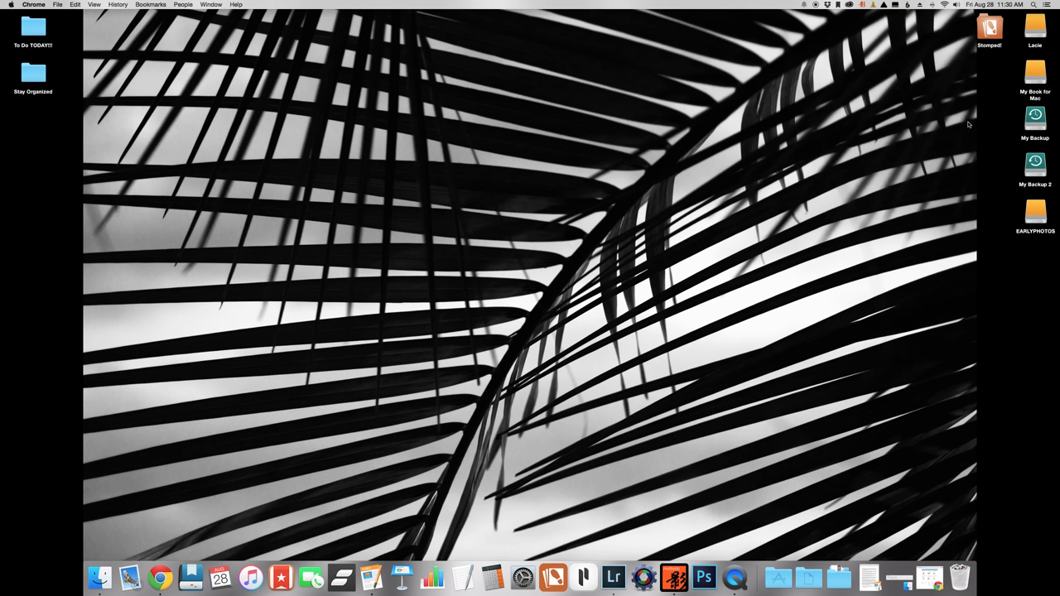
mouse_move(897, 23)
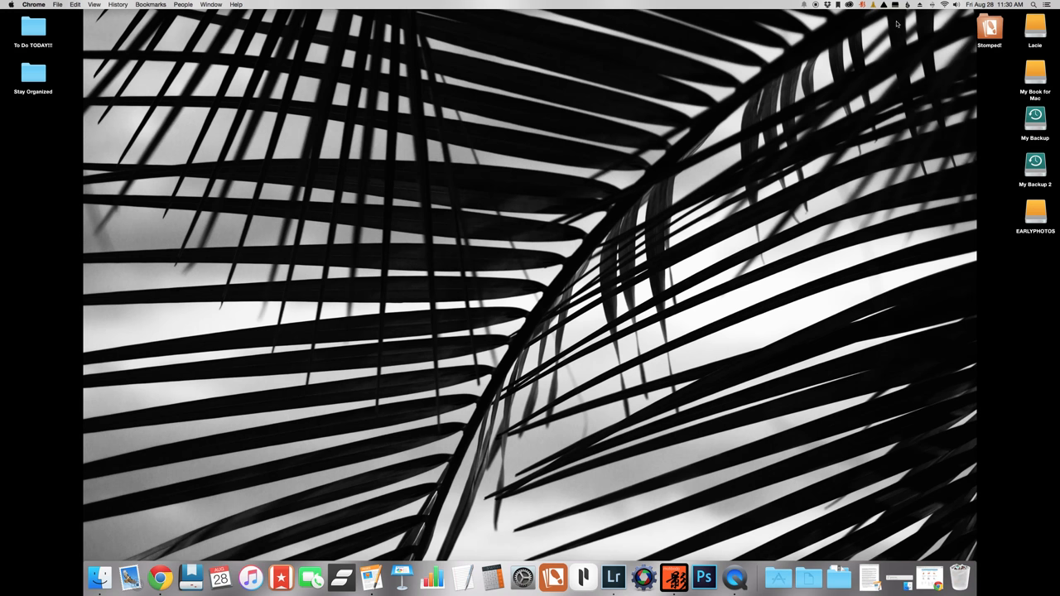
Hide Chrome so the desktop shows only the mounted backup drive icons.
click(908, 5)
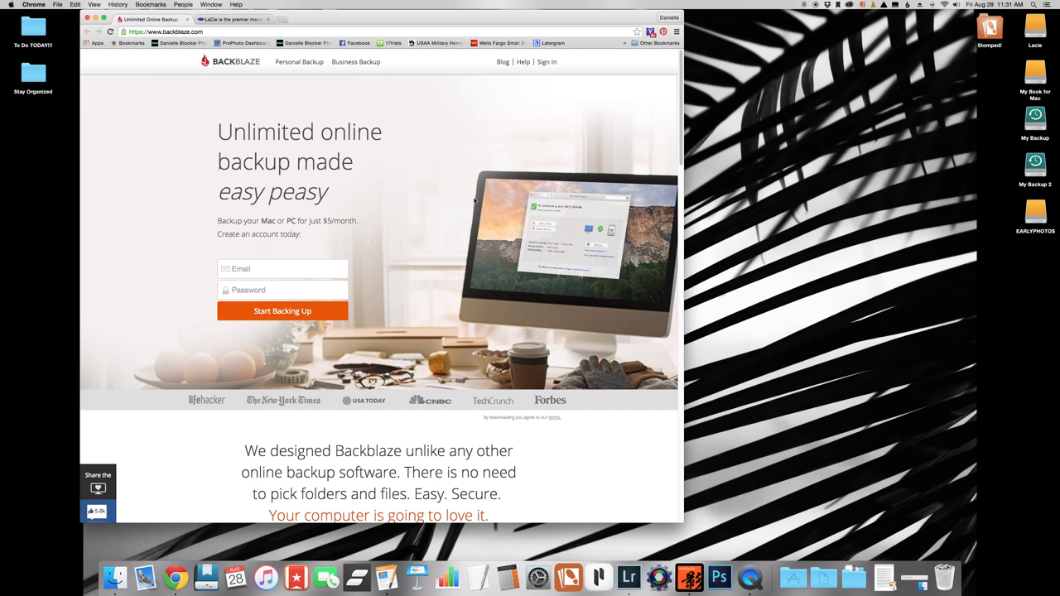
mouse_move(1033, 229)
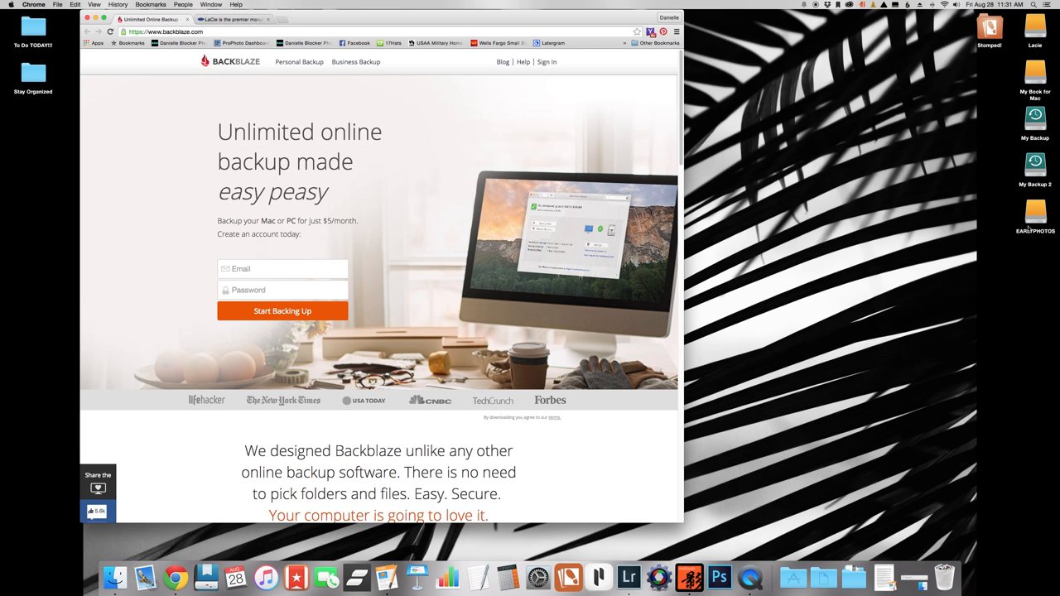
mouse_move(540, 242)
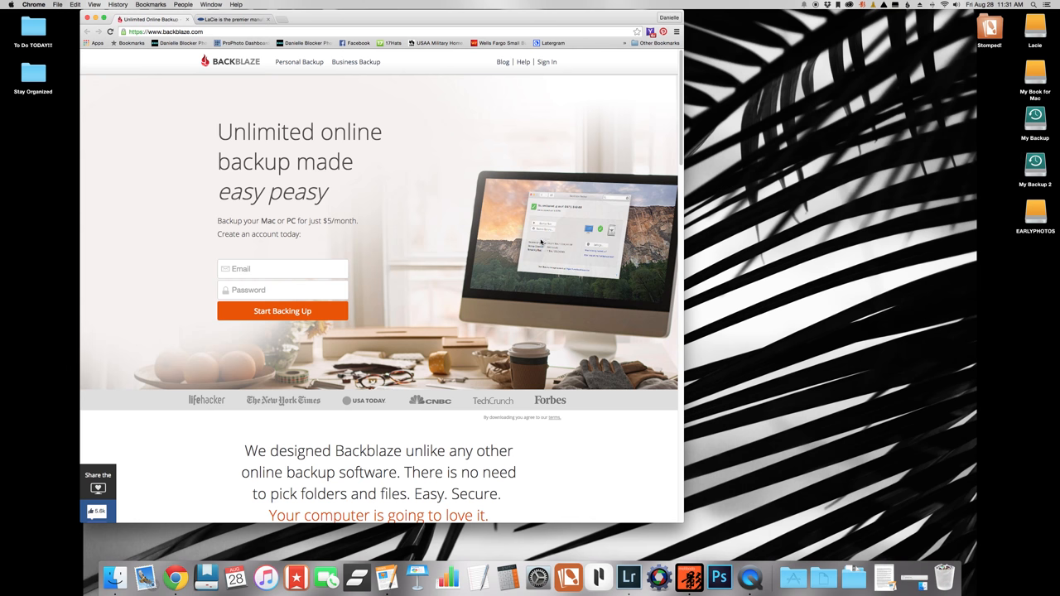
mouse_move(1012, 212)
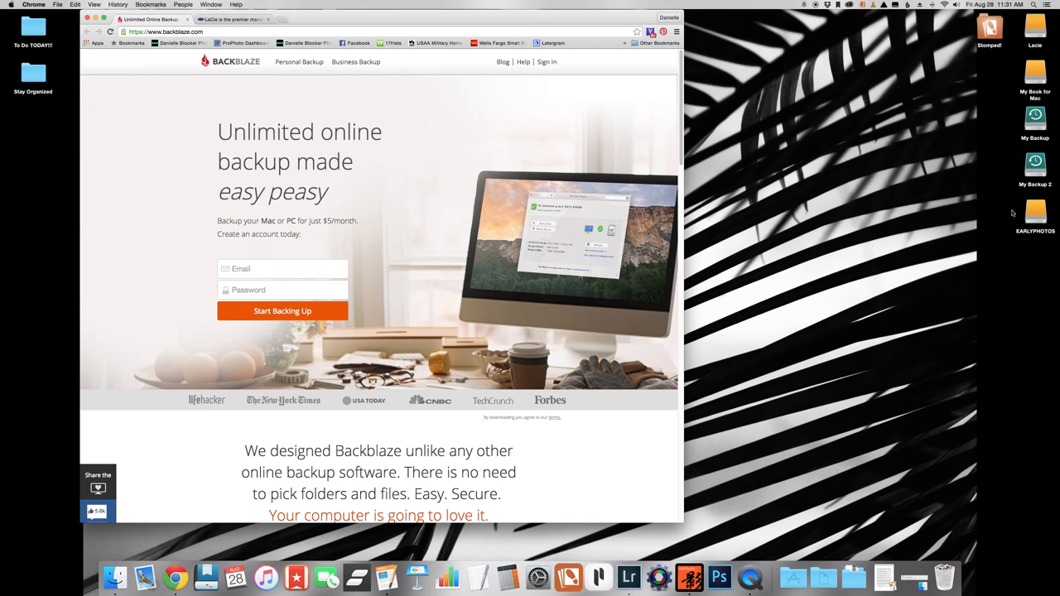
Scroll through Backblaze's install steps, unlimited-data section and testimonials, then return to the top.
scroll(down, 3)
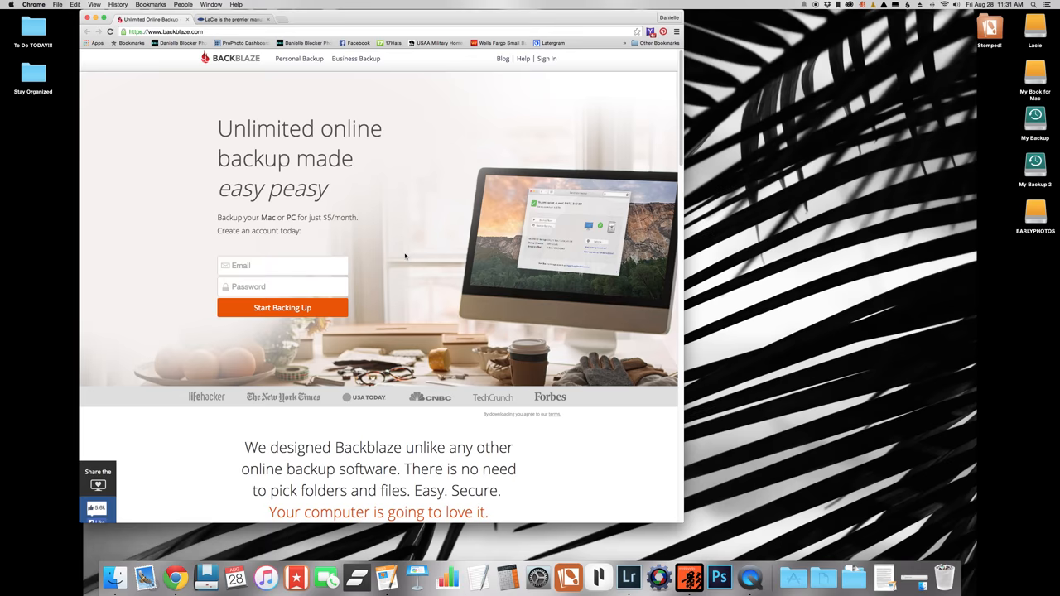
scroll(down, 3)
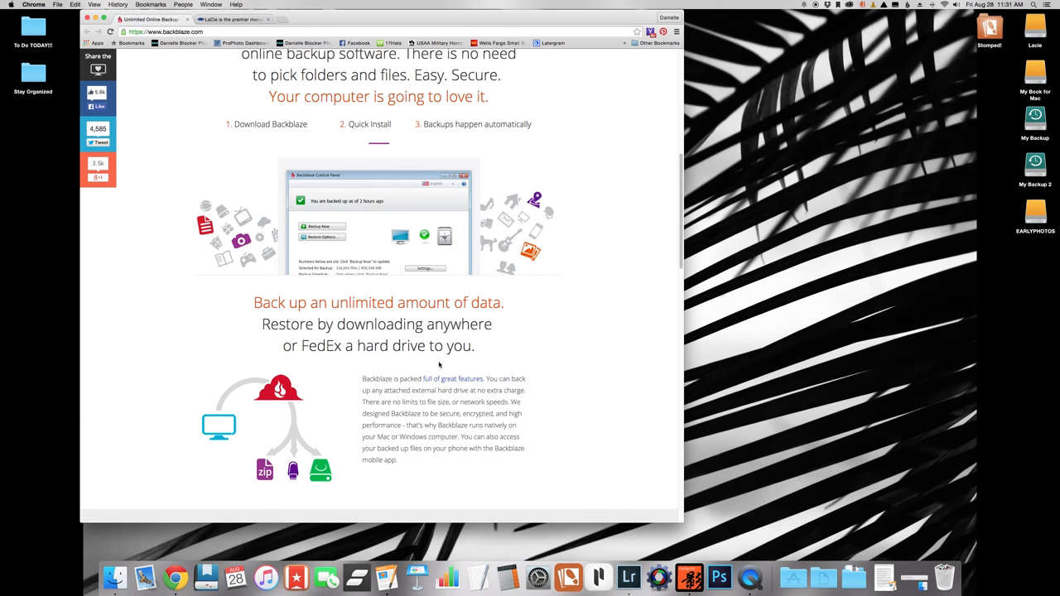
mouse_move(1037, 126)
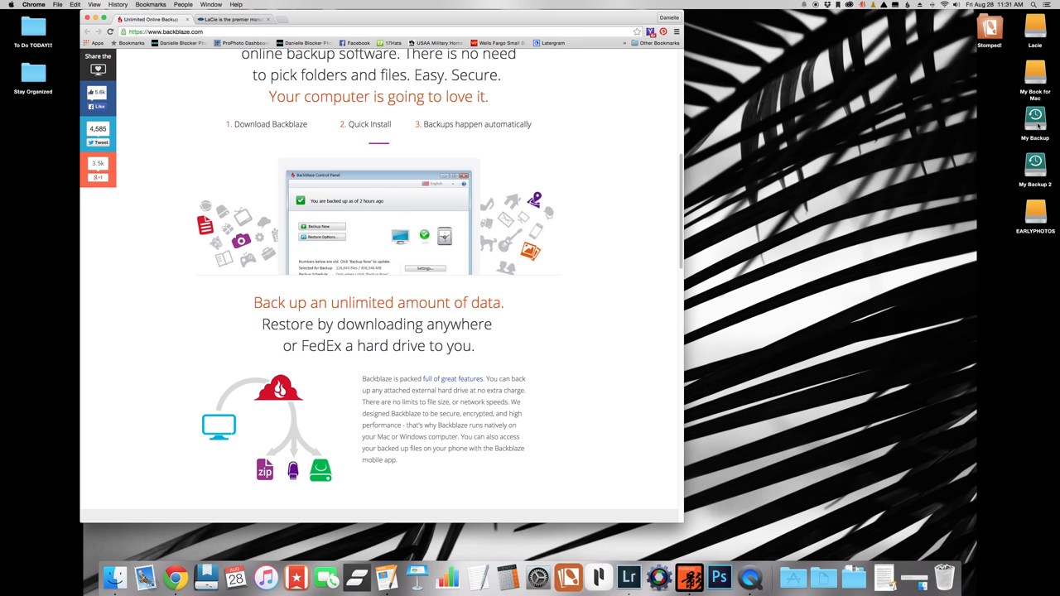
mouse_move(630, 272)
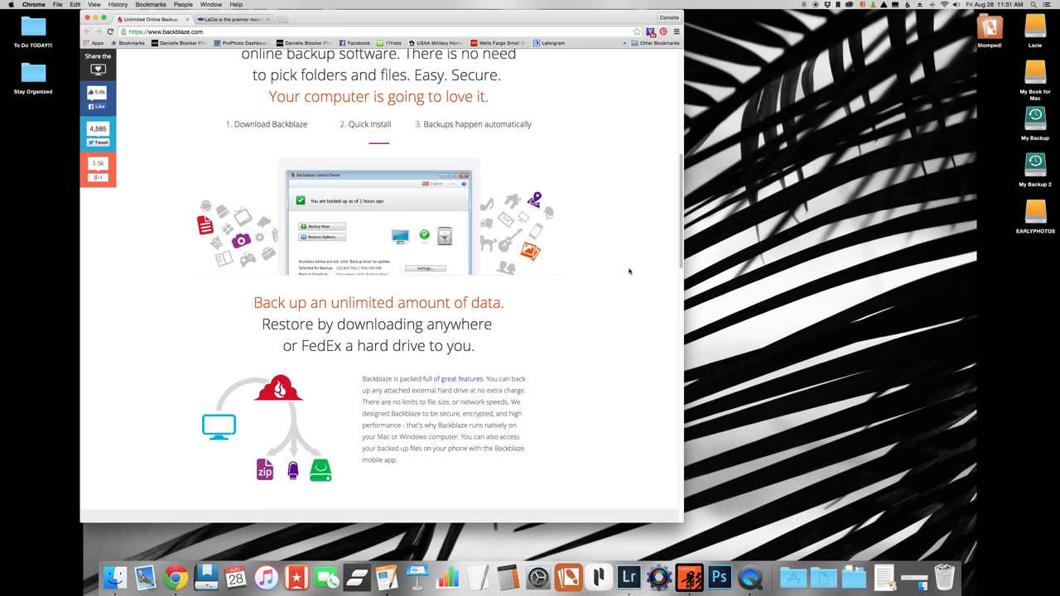
mouse_move(528, 300)
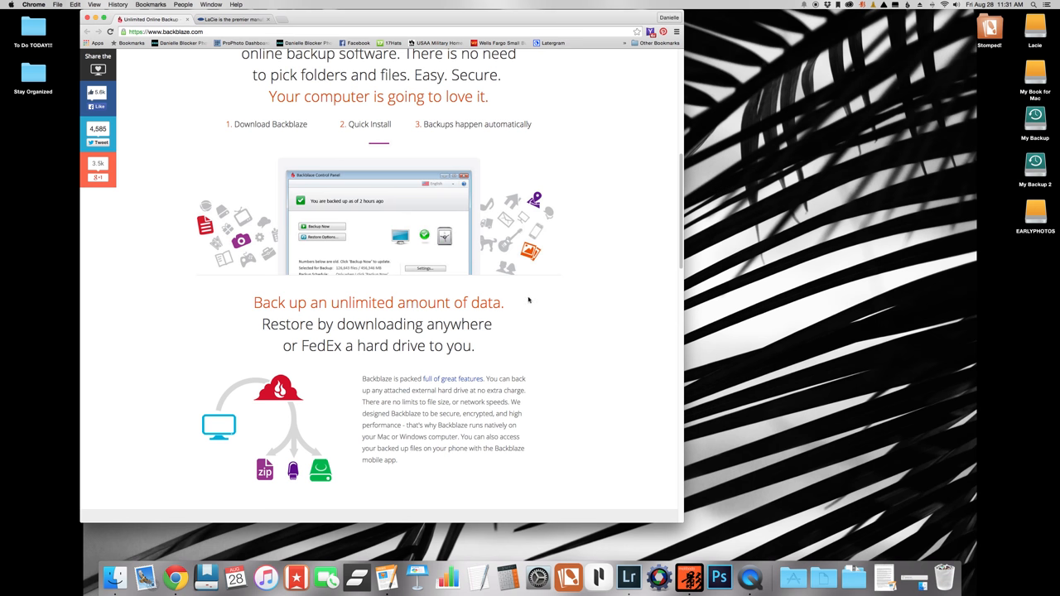
scroll(down, 3)
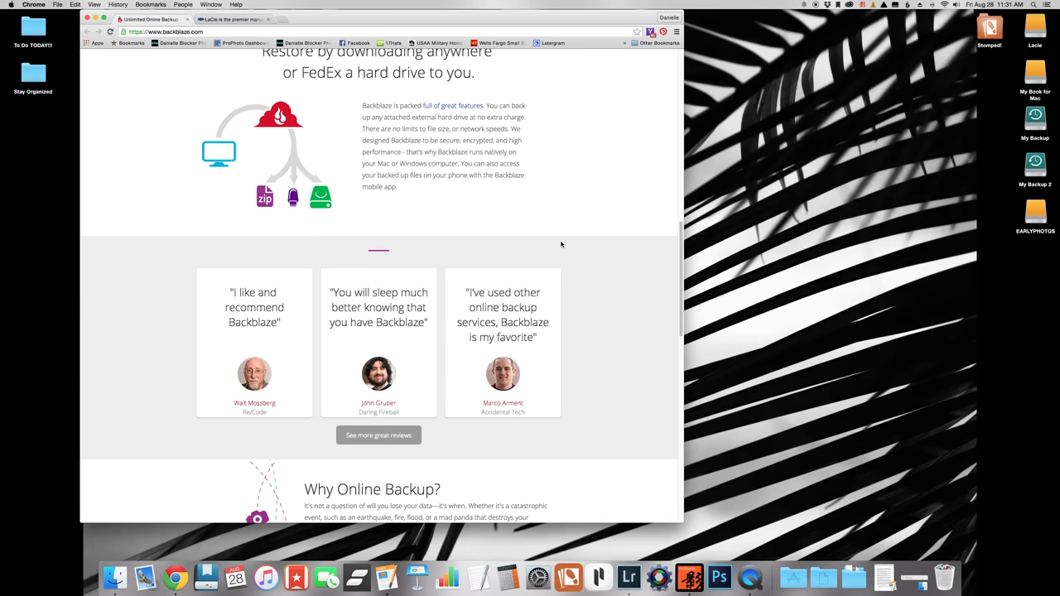
scroll(up, 3)
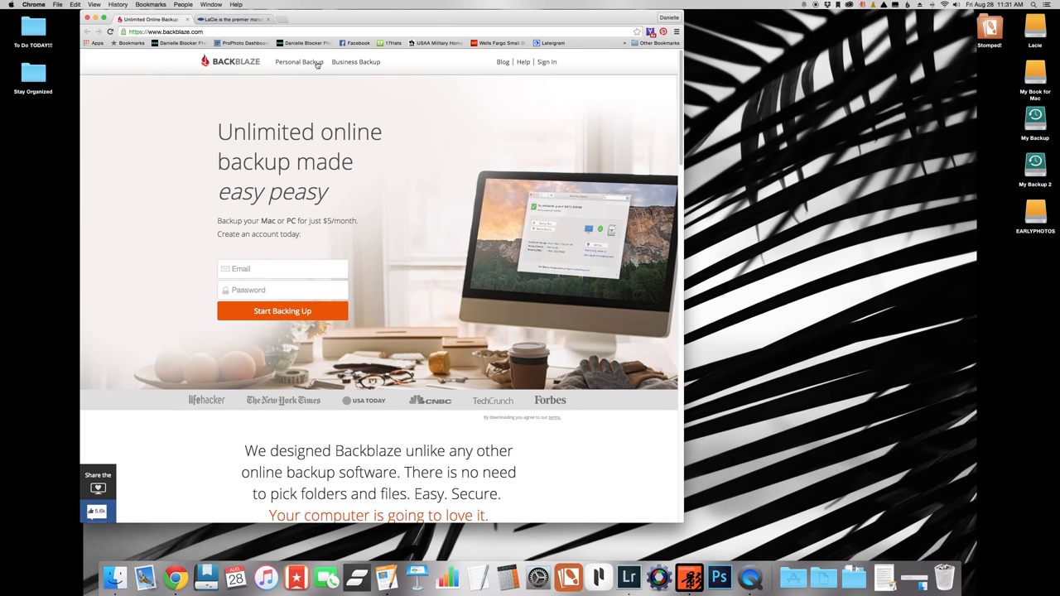
mouse_move(447, 323)
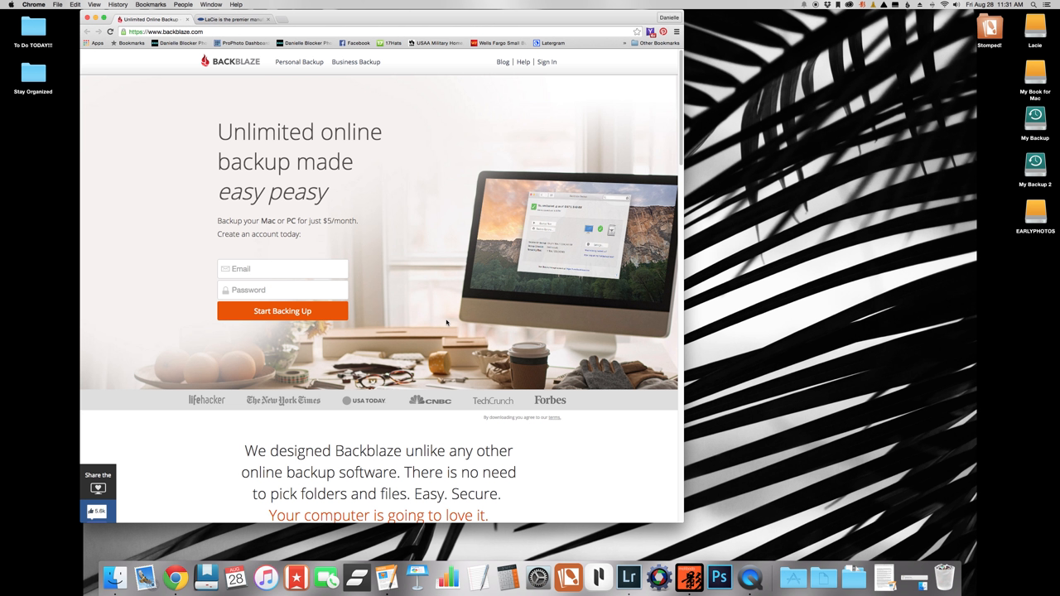
mouse_move(505, 217)
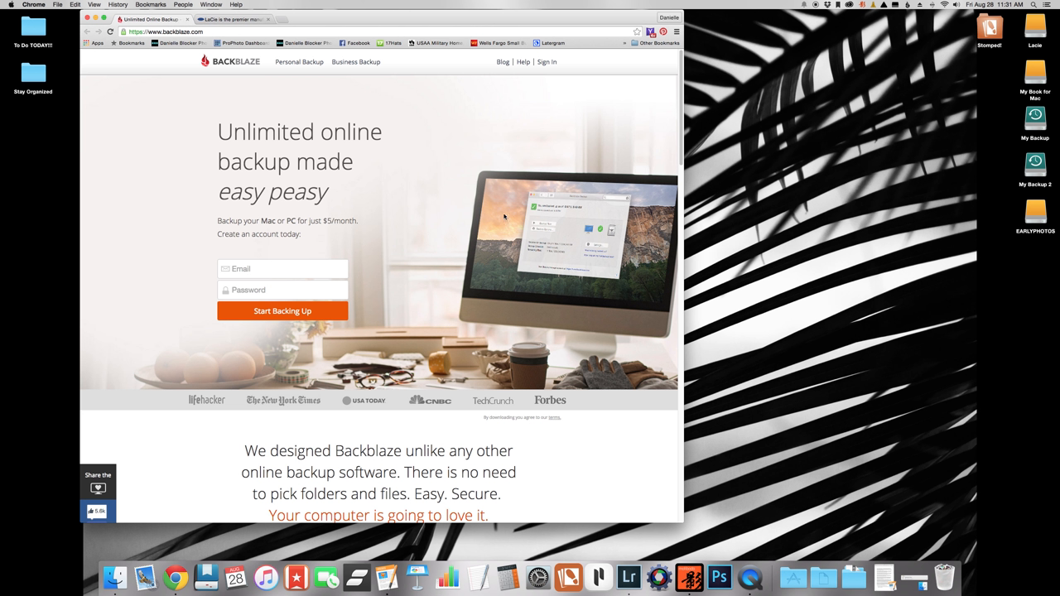
mouse_move(490, 185)
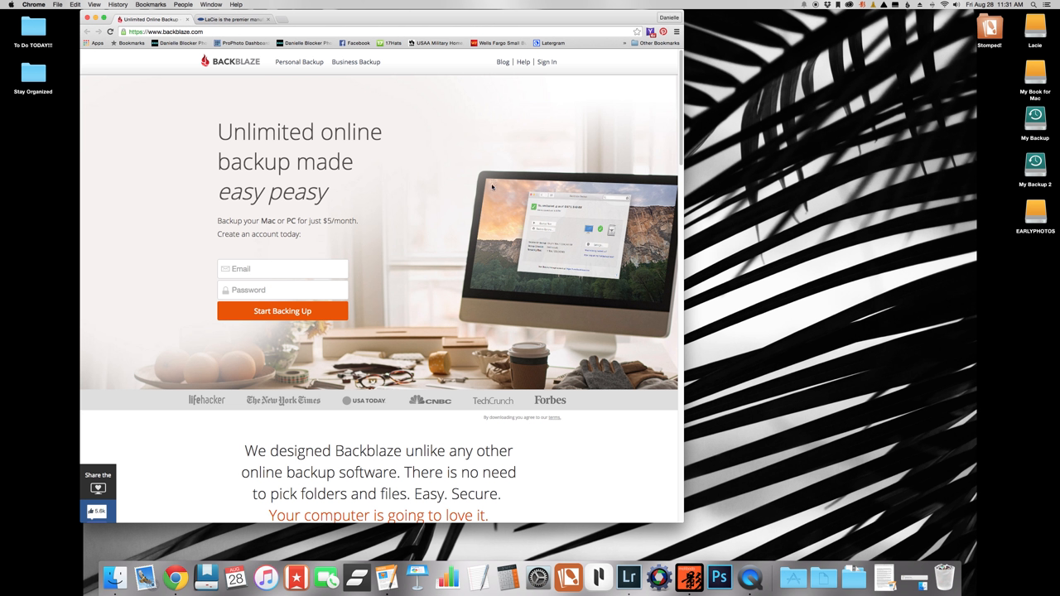
mouse_move(802, 225)
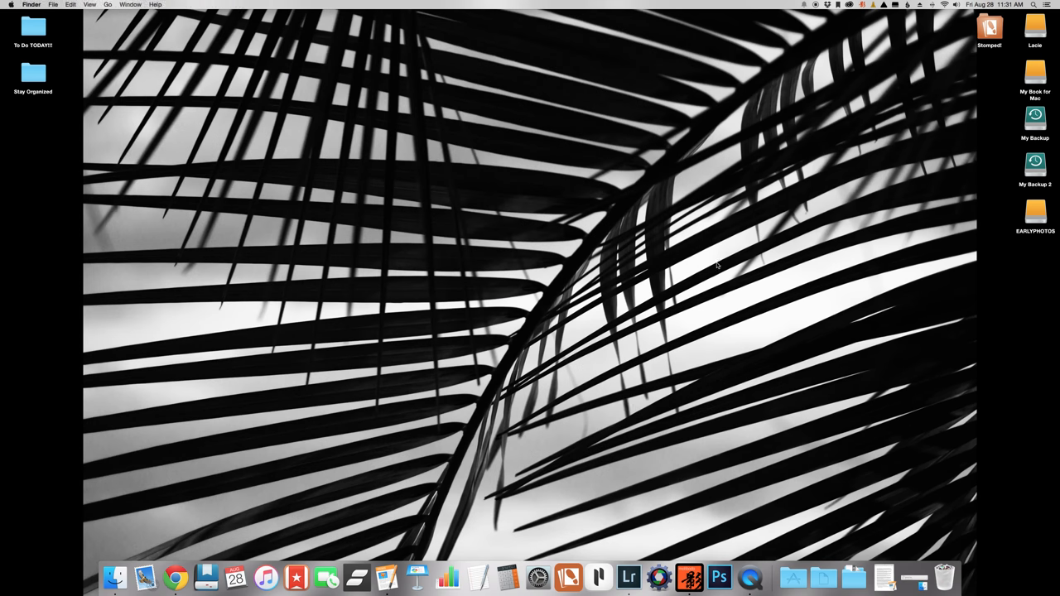
mouse_move(666, 572)
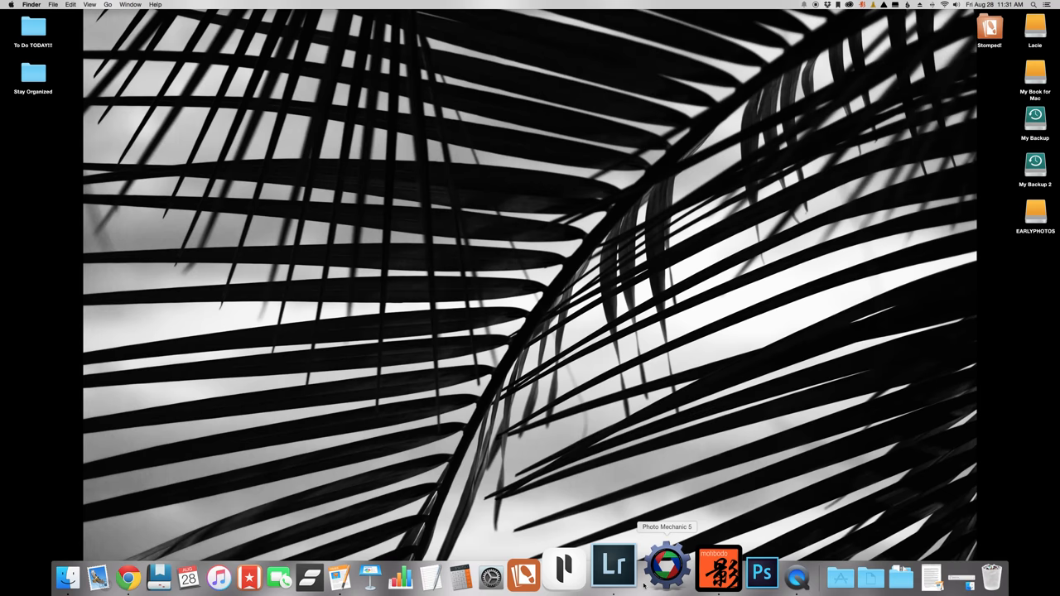
Bring up the Lightroom portrait catalog and start the Import window with no source chosen.
click(615, 567)
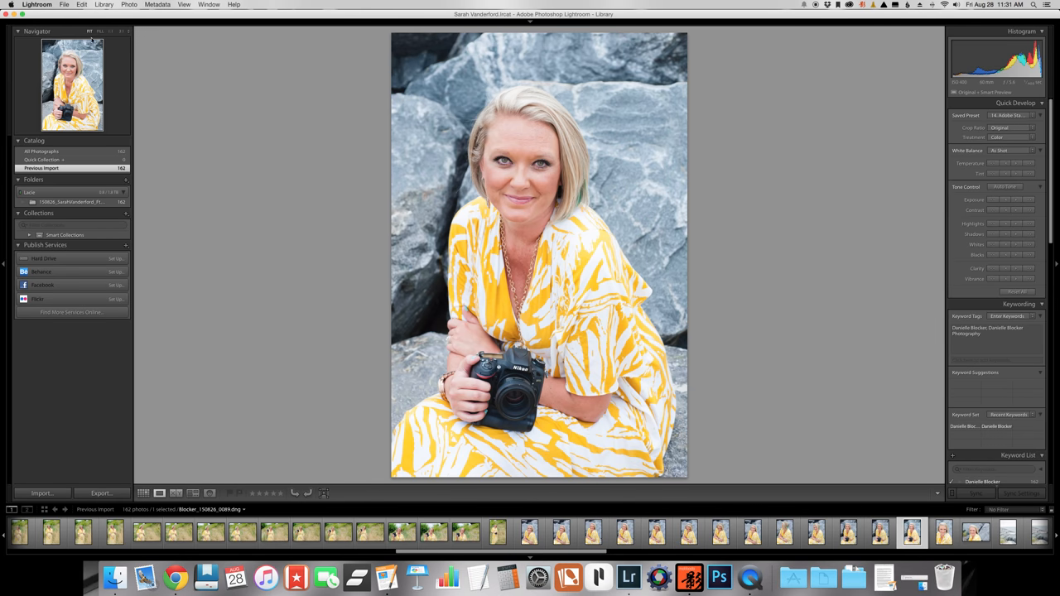
click(63, 3)
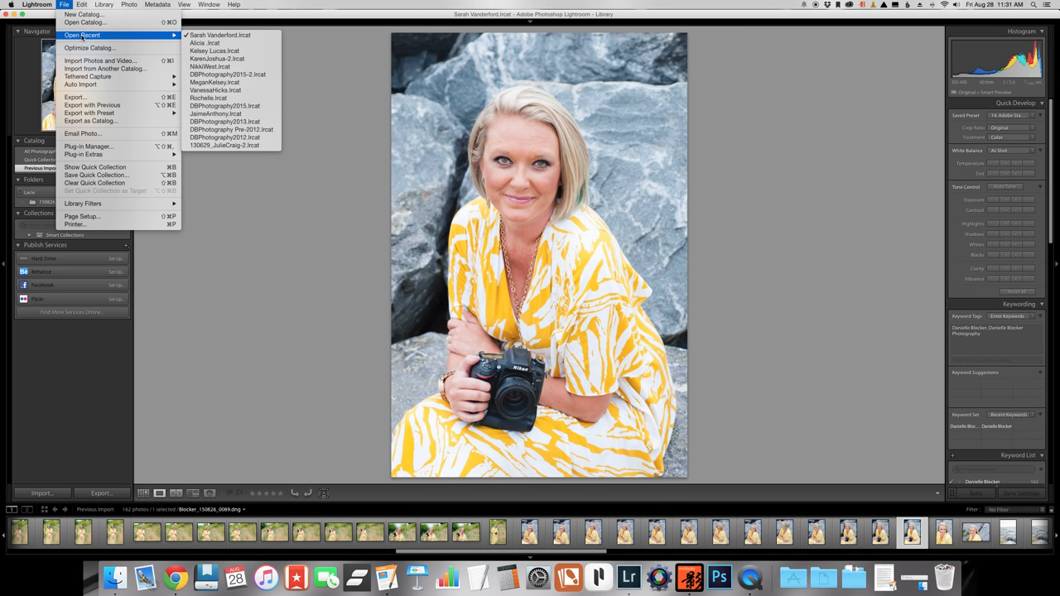
mouse_move(83, 15)
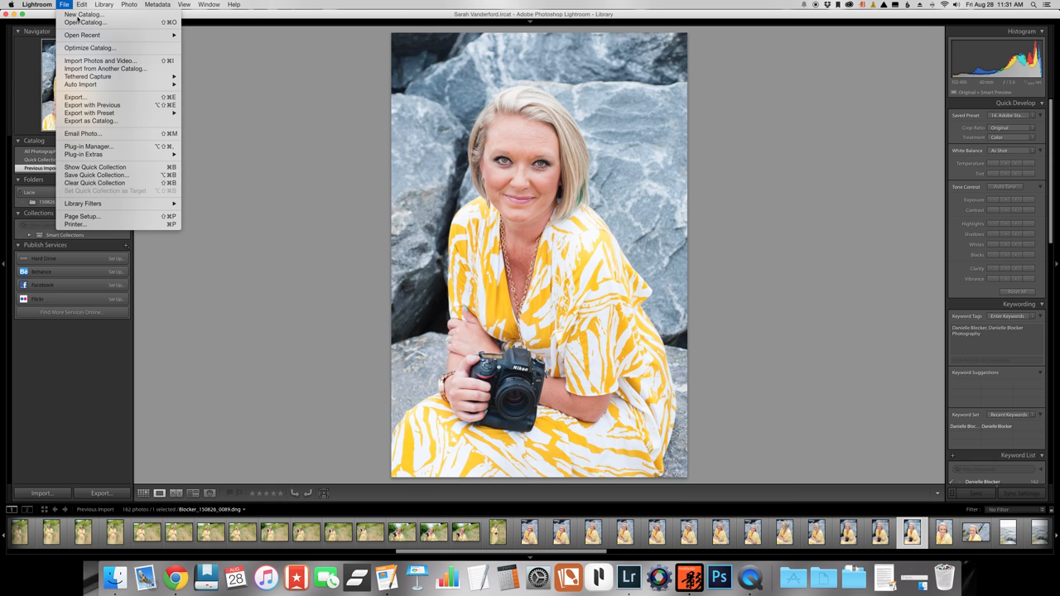
mouse_move(100, 60)
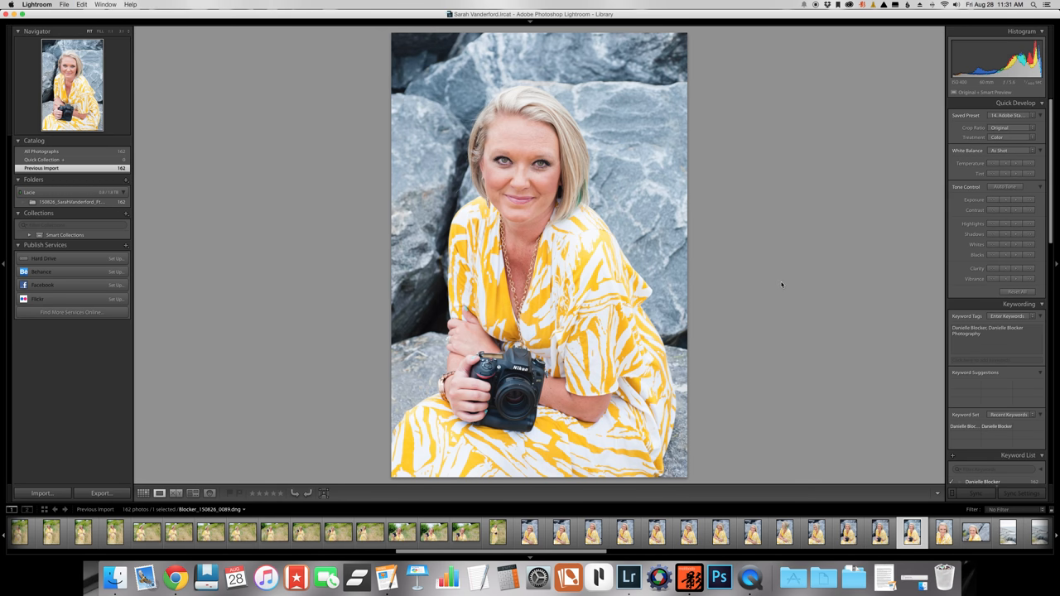
click(42, 493)
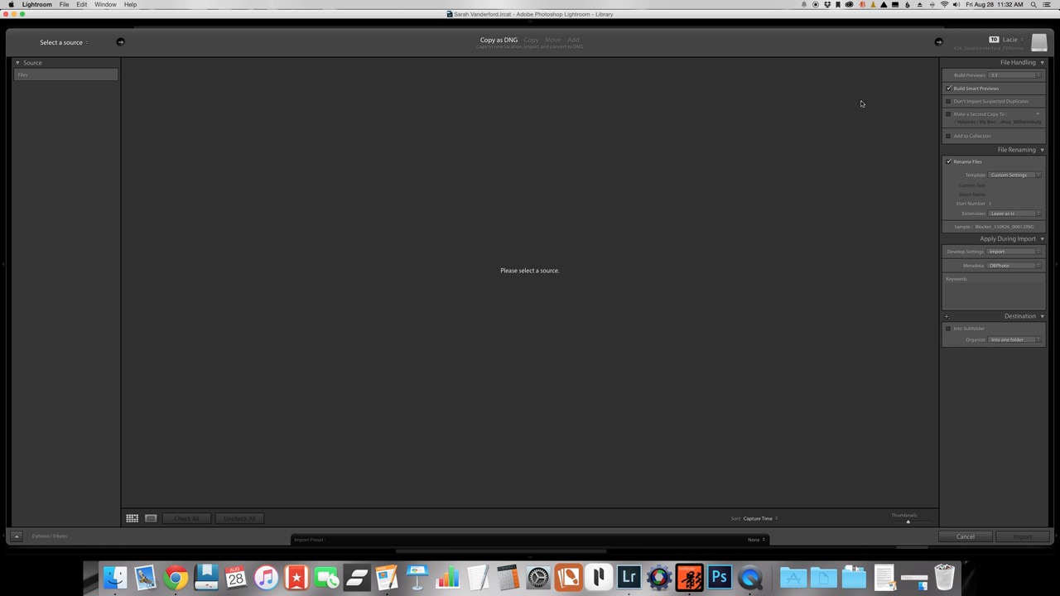
mouse_move(1037, 52)
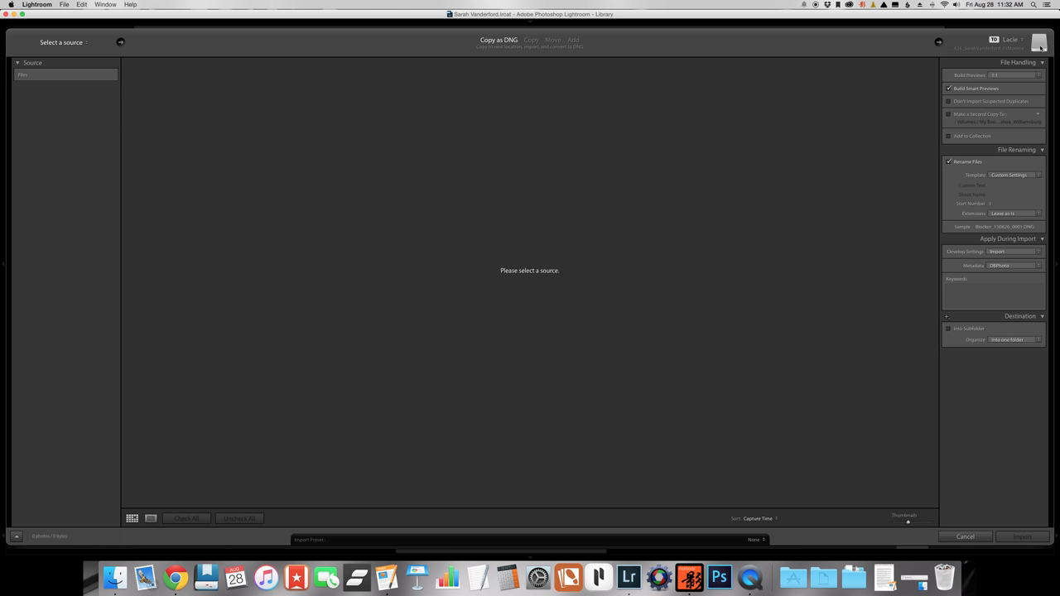
mouse_move(977, 122)
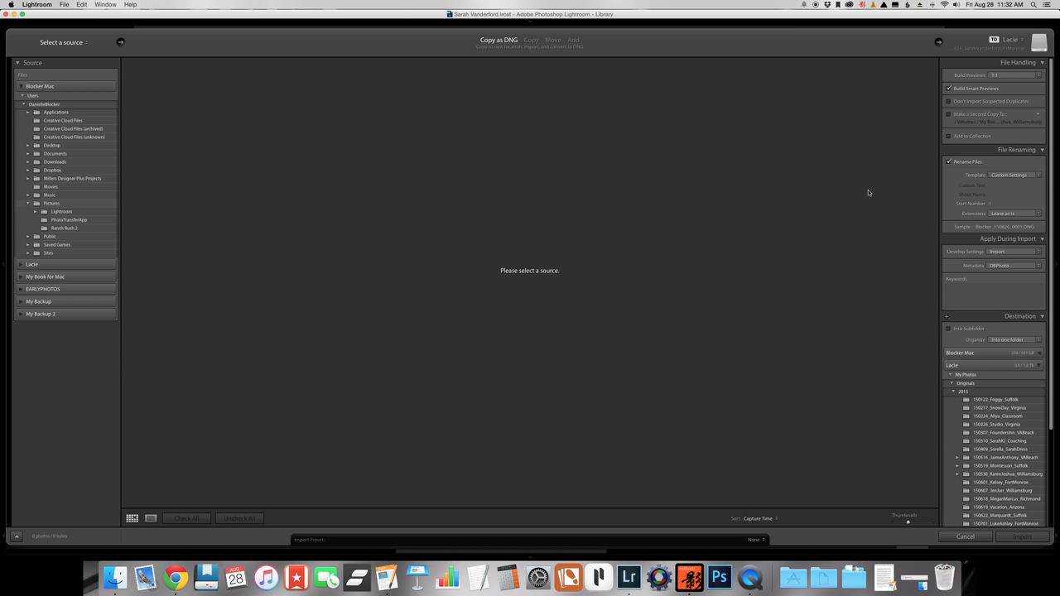
mouse_move(830, 418)
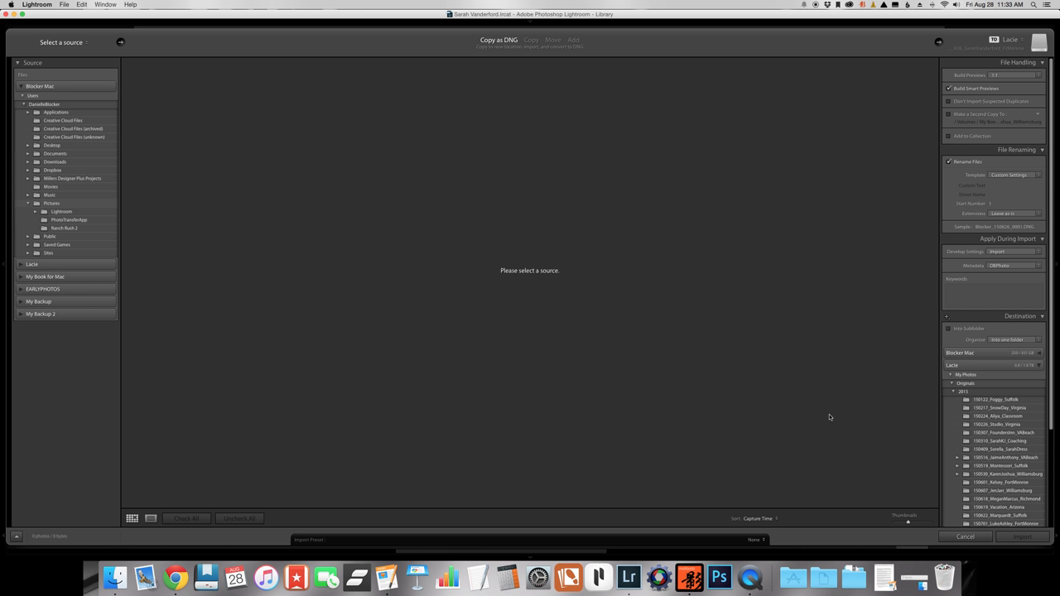
mouse_move(823, 387)
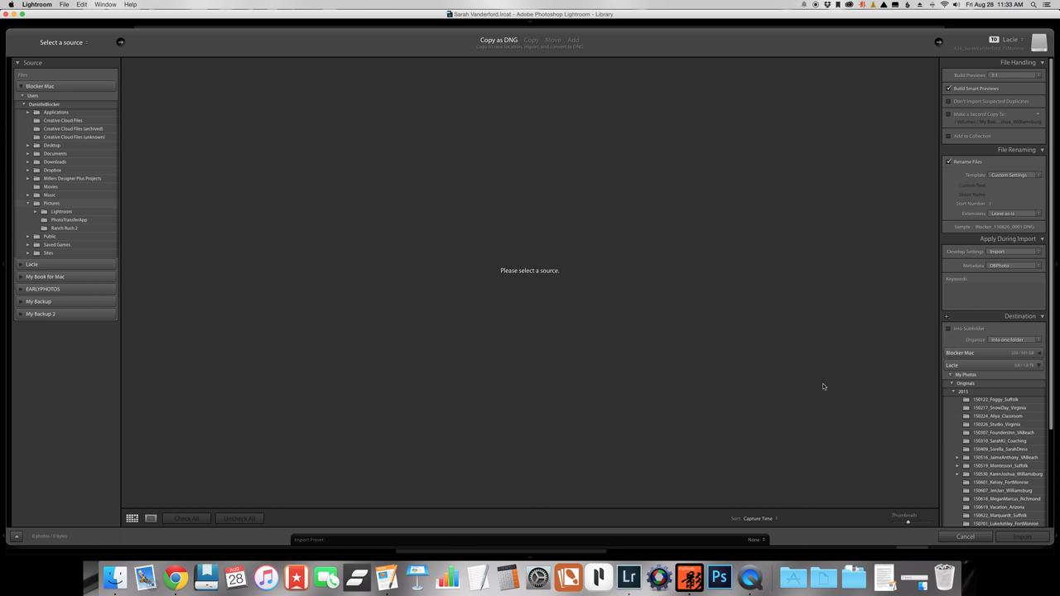